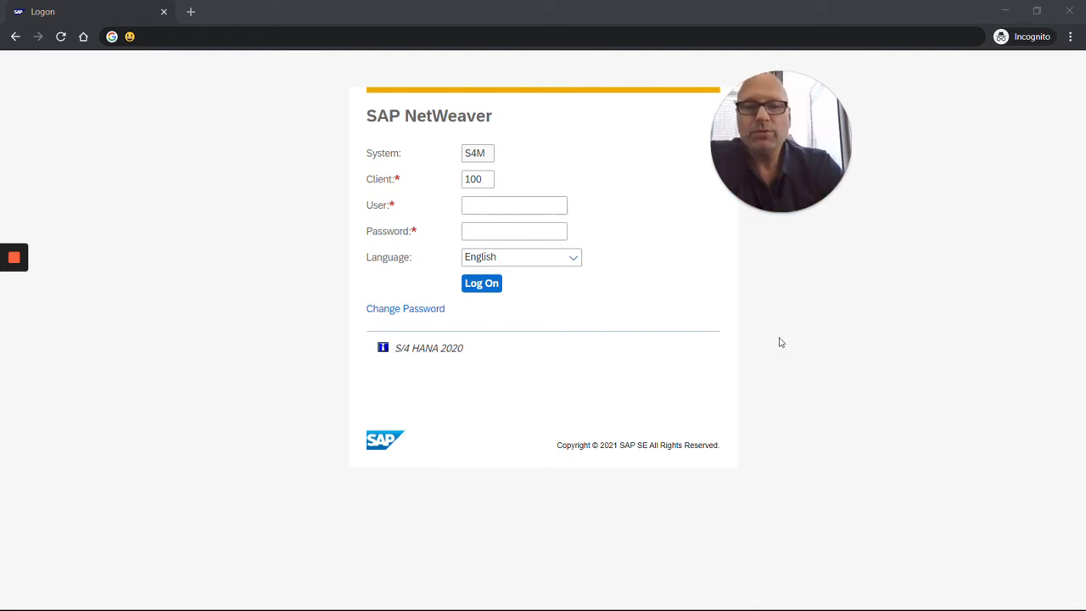
{"action": "mouse_move", "coordinate": [692, 299]}
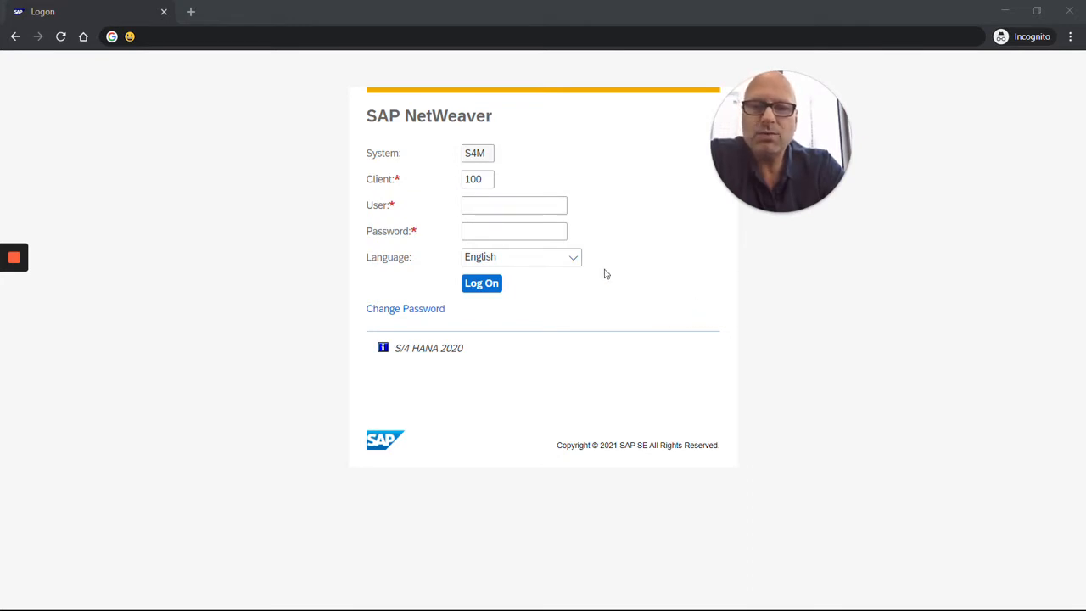
- Keep English as the logon language and log on to the Web GUI system
{"action": "left_click", "coordinate": [519, 257]}
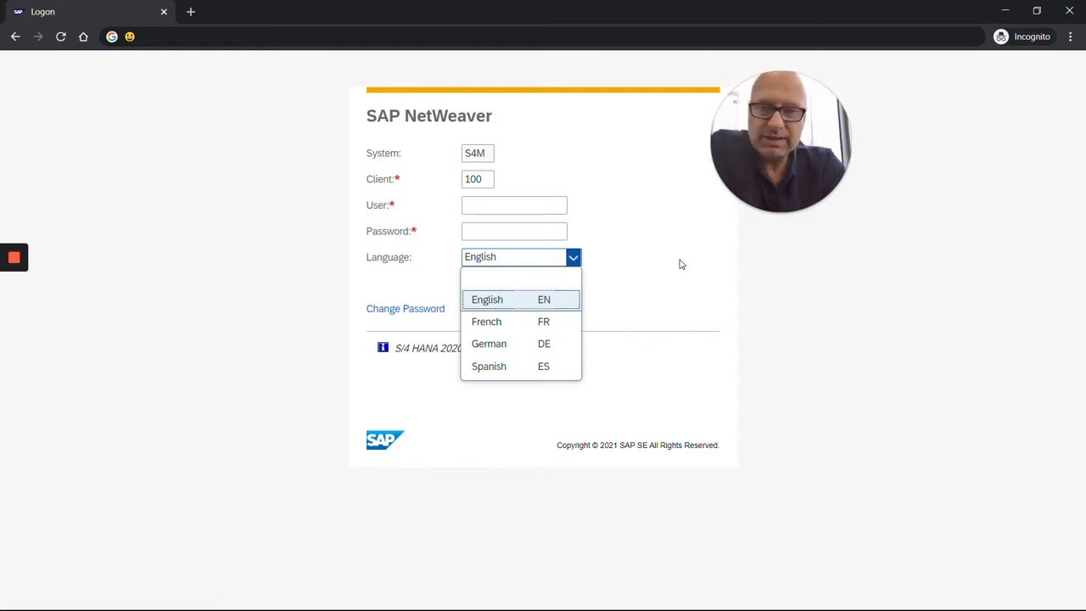
{"action": "mouse_move", "coordinate": [567, 355]}
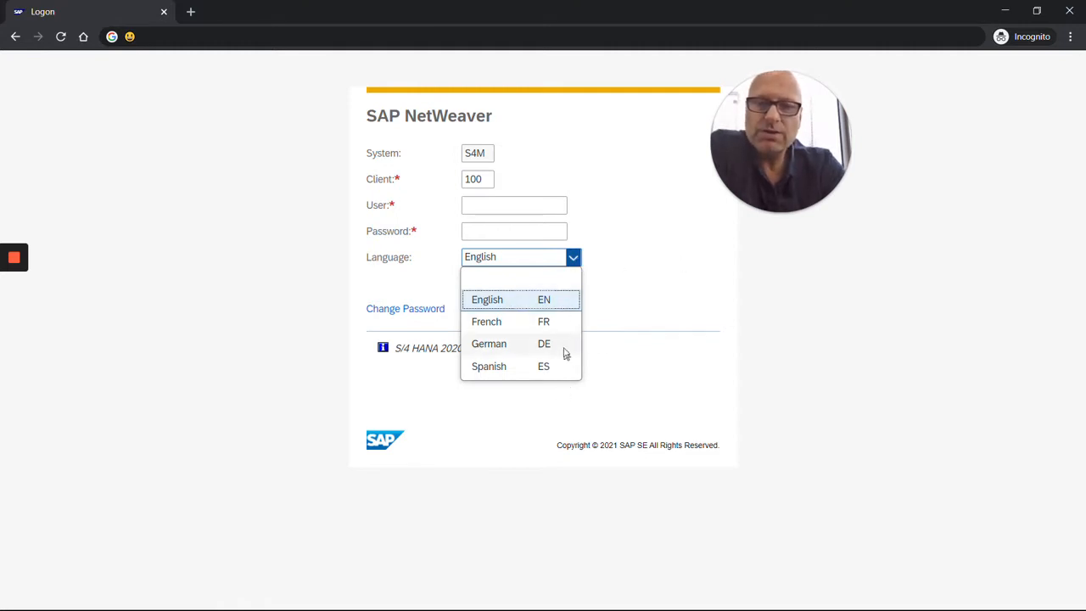
{"action": "mouse_move", "coordinate": [624, 285]}
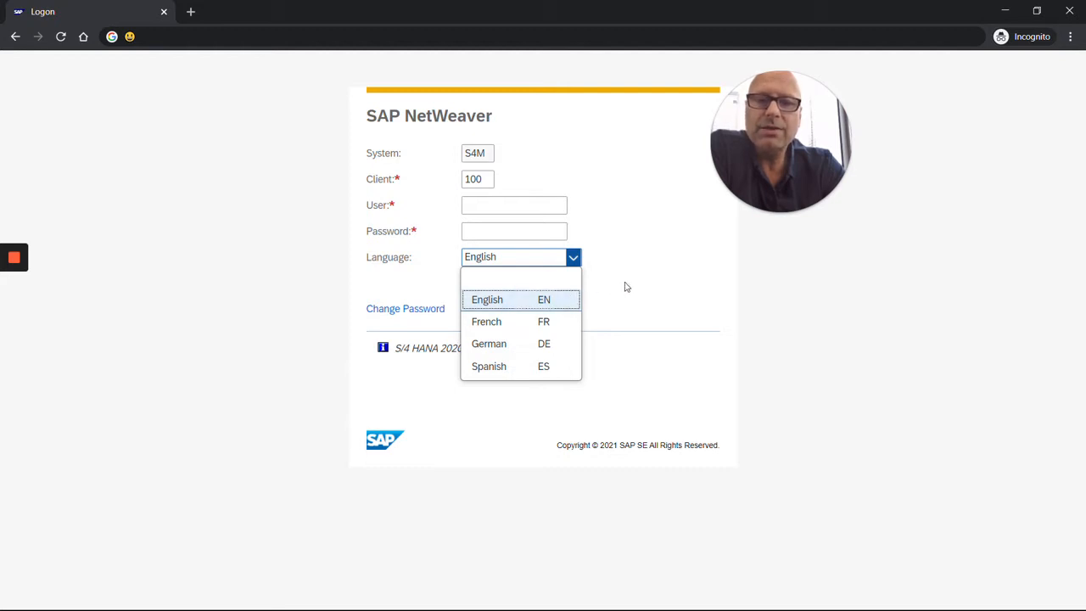
{"action": "left_click", "coordinate": [486, 299]}
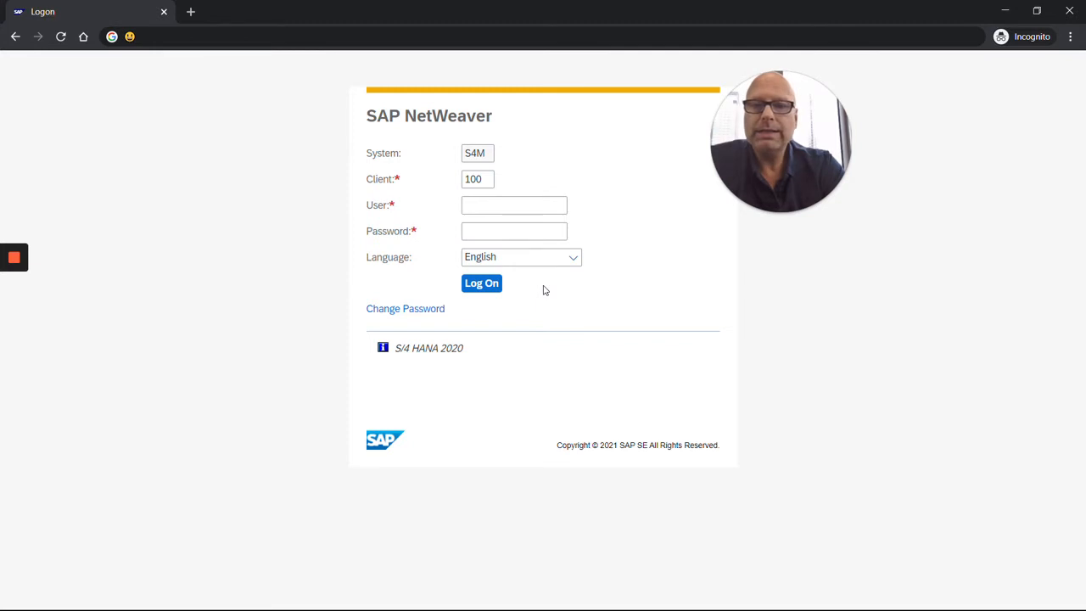
{"action": "left_click", "coordinate": [482, 281]}
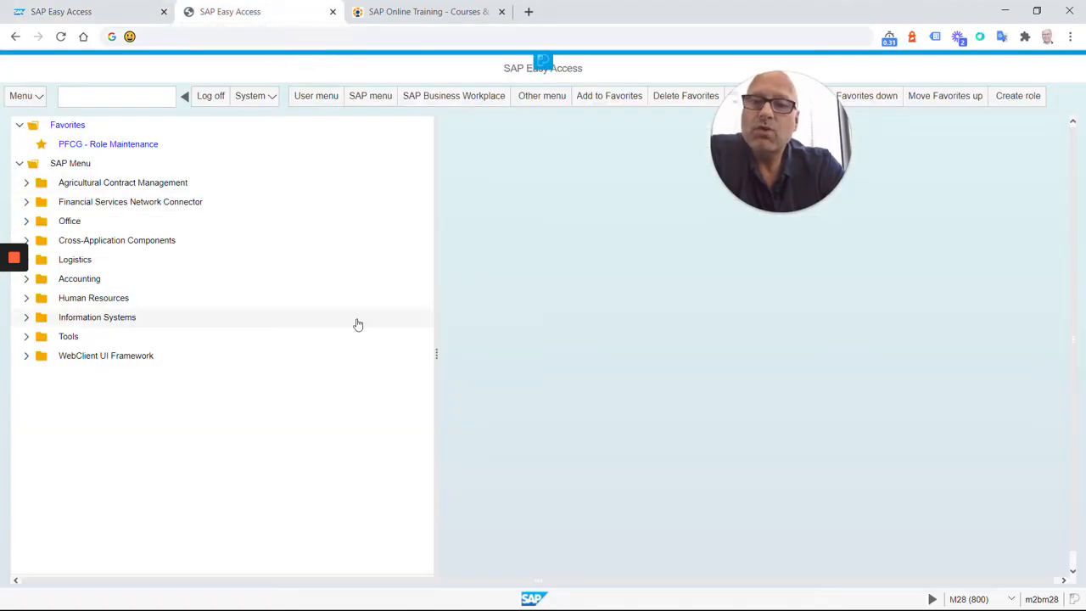
{"action": "mouse_move", "coordinate": [369, 414]}
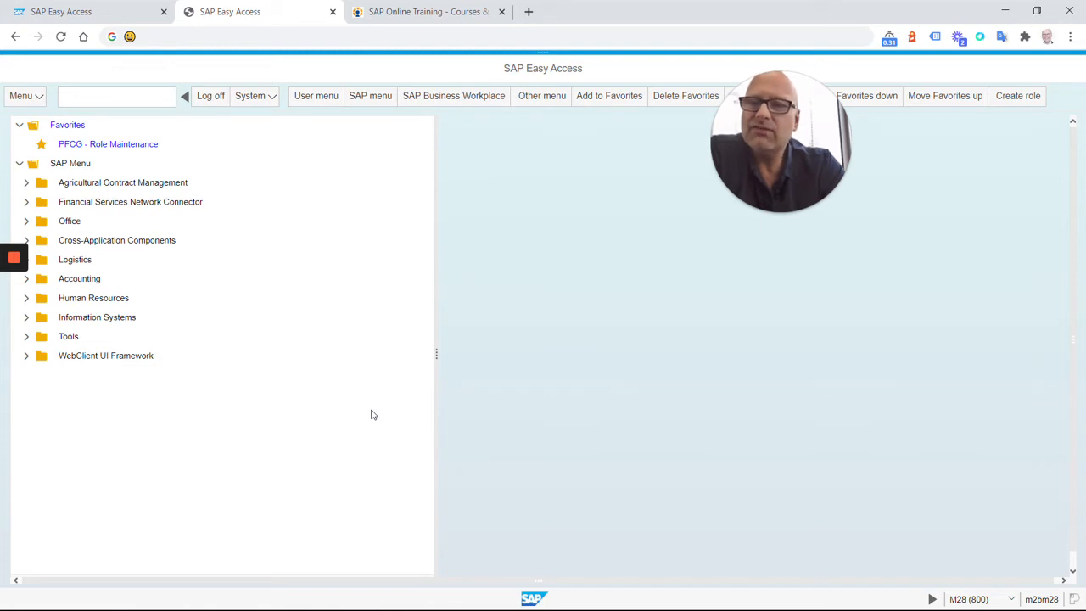
{"action": "mouse_move", "coordinate": [387, 424]}
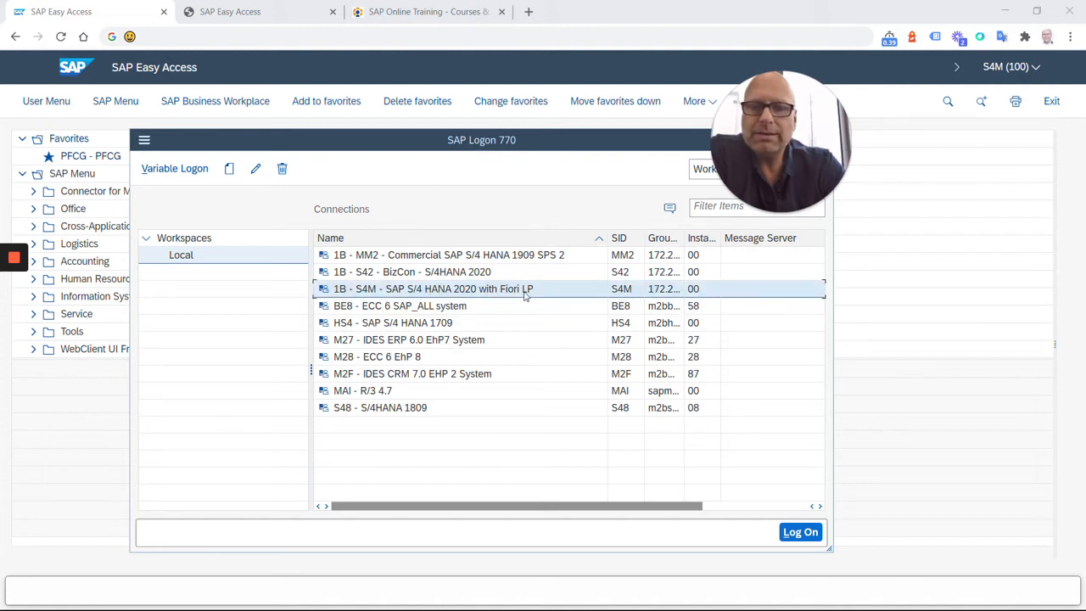
- Select the S/4HANA 2020 with Fiori connection in the Local workspace list
{"action": "left_click", "coordinate": [448, 254]}
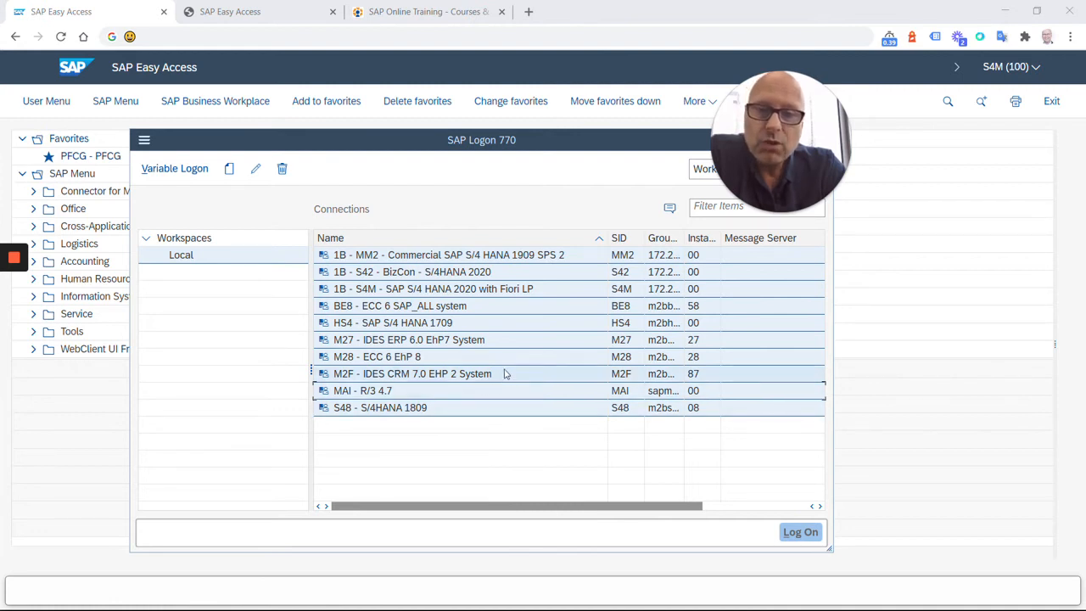
{"action": "left_click", "coordinate": [410, 272]}
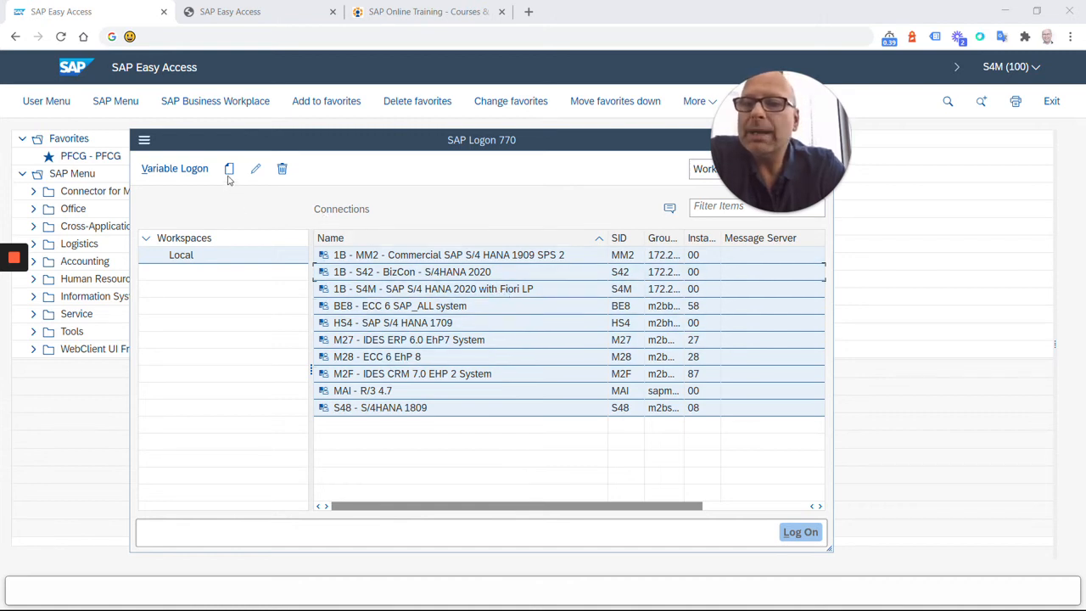
{"action": "mouse_move", "coordinate": [229, 168]}
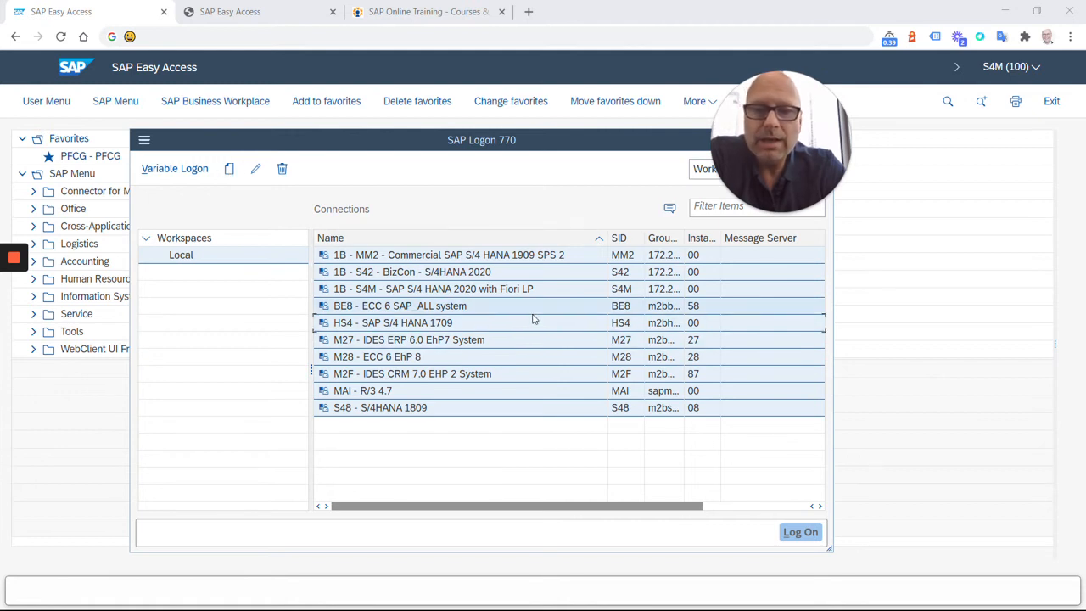
{"action": "left_click", "coordinate": [433, 288]}
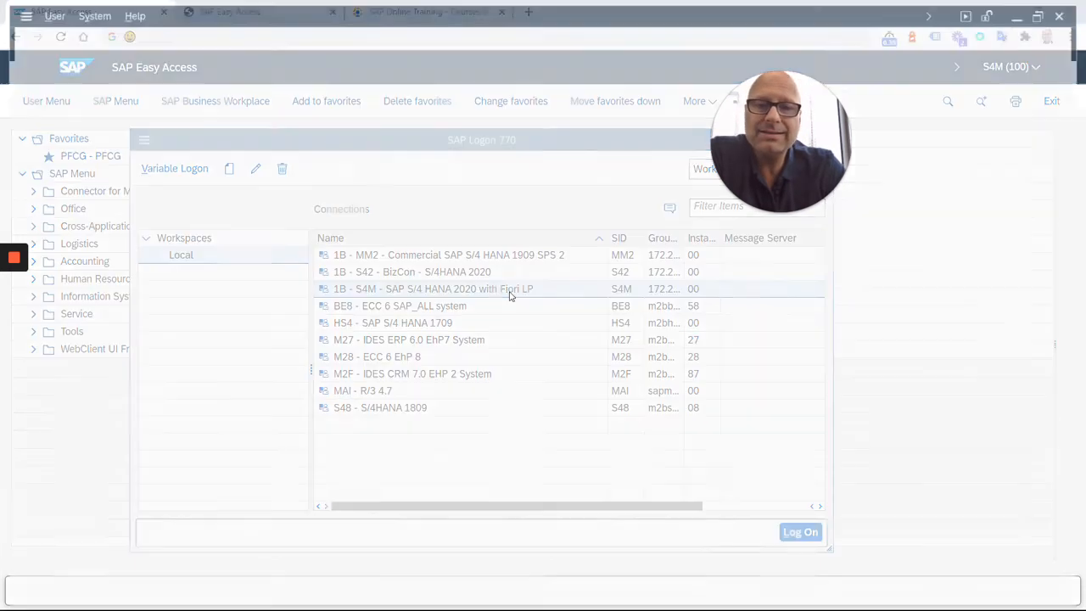
- Launch the S4M system's logon screen for client 100 from the connection list
{"action": "double_click", "coordinate": [432, 288]}
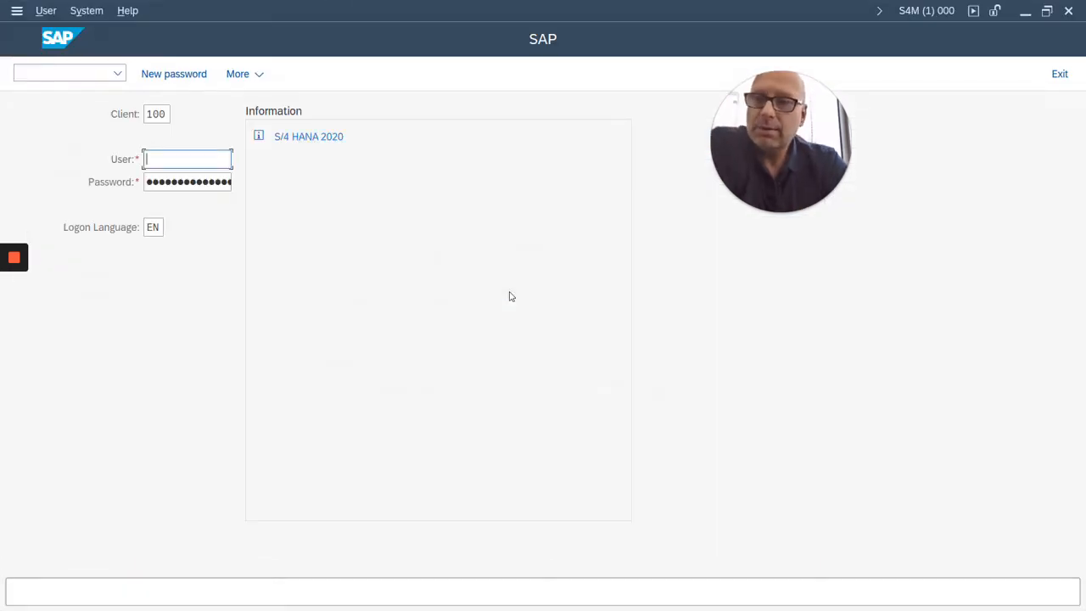
{"action": "mouse_move", "coordinate": [415, 287]}
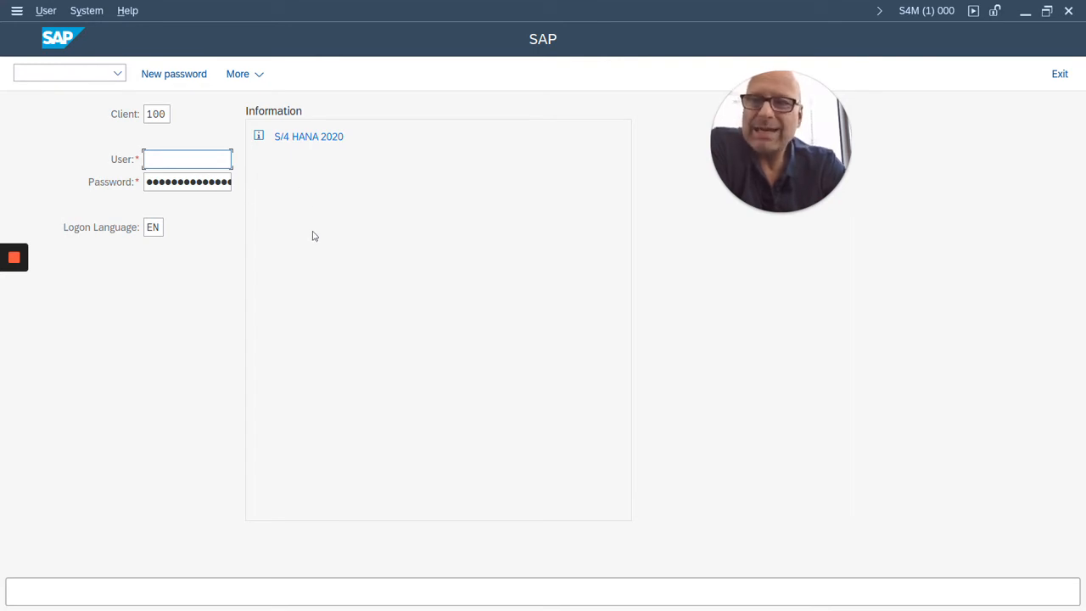
{"action": "mouse_move", "coordinate": [271, 288]}
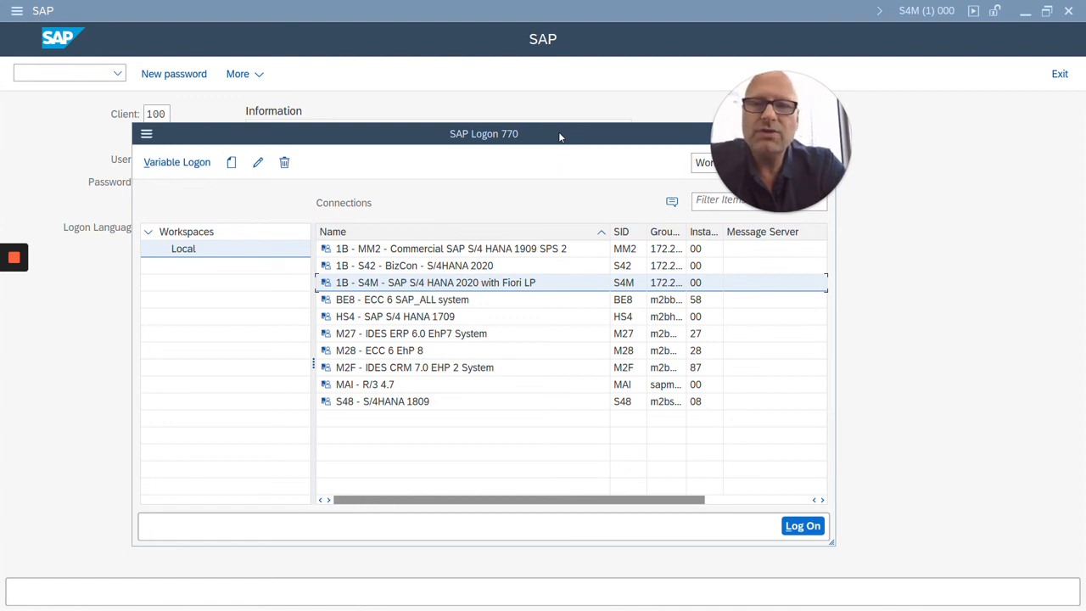
- Switch to Chrome and bring up the SAP Online Training site with its course categories
{"action": "key", "text": "alt+tab"}
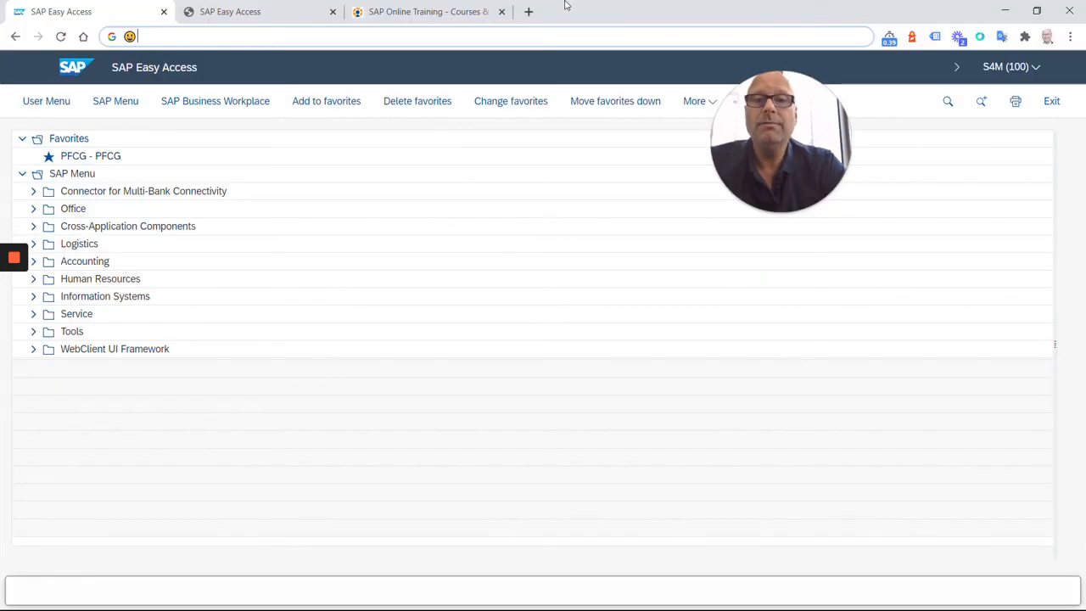
{"action": "left_click", "coordinate": [428, 10]}
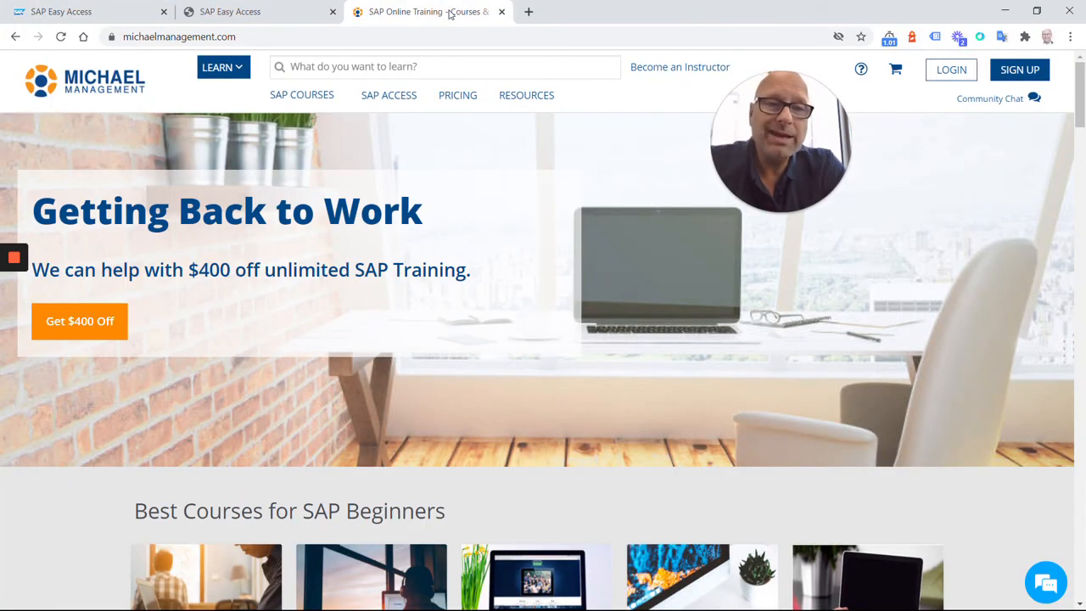
{"action": "left_click", "coordinate": [302, 95]}
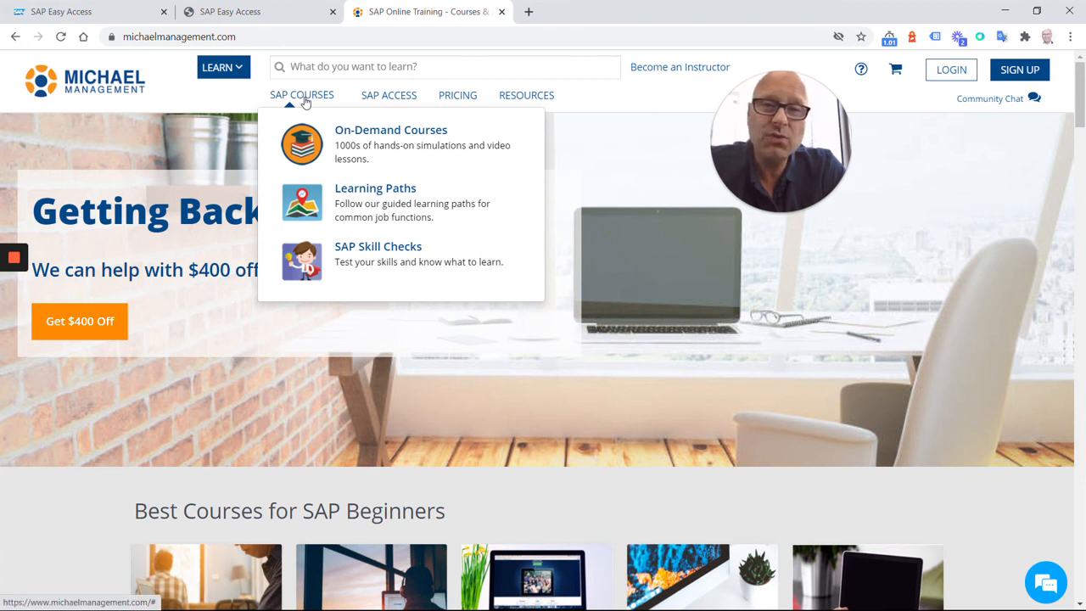
{"action": "mouse_move", "coordinate": [389, 95]}
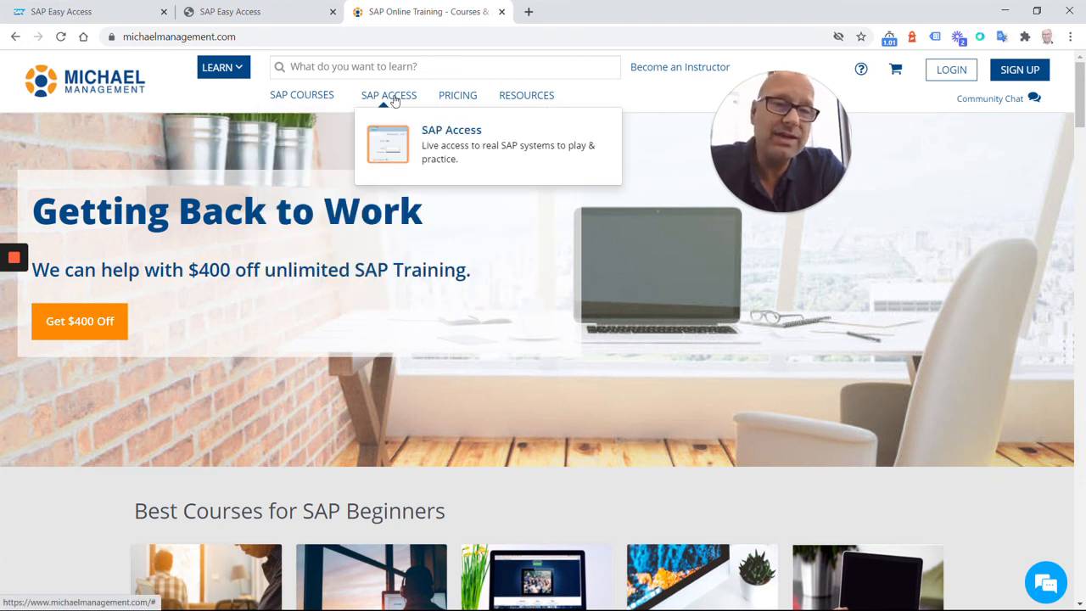